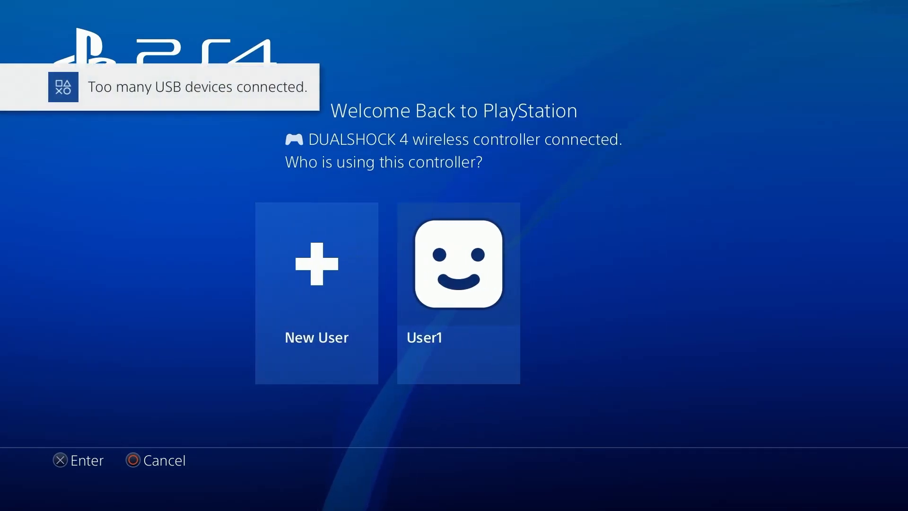
Choose the existing user profile and move focus to Settings in the home function row
{"action": "left_click", "coordinate": [458, 264]}
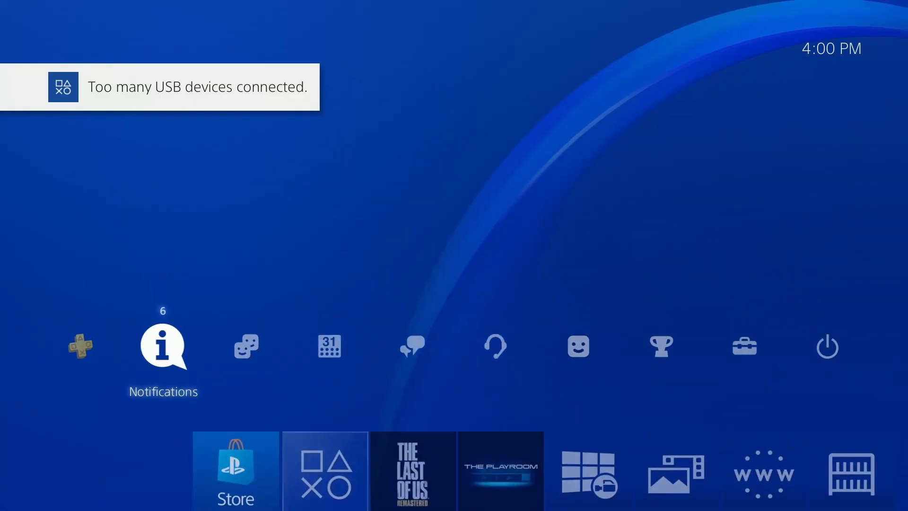
{"action": "left_click", "coordinate": [163, 348]}
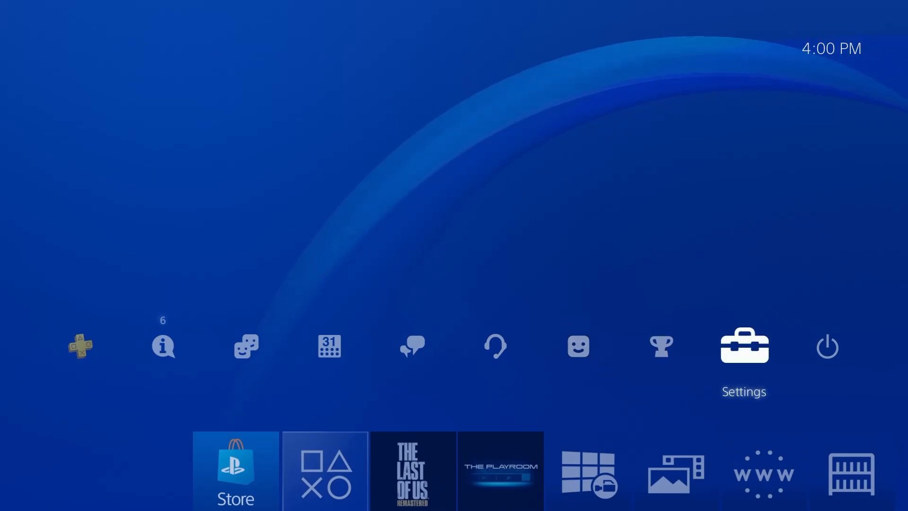
Start a new LAN internet connection setup with Custom and PPPoE from Network settings
{"action": "left_click", "coordinate": [745, 346]}
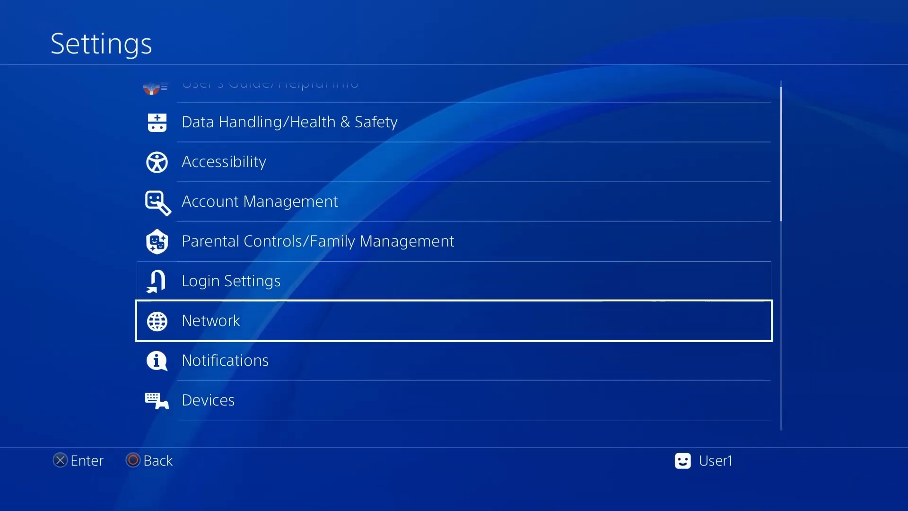
{"action": "left_click", "coordinate": [210, 321]}
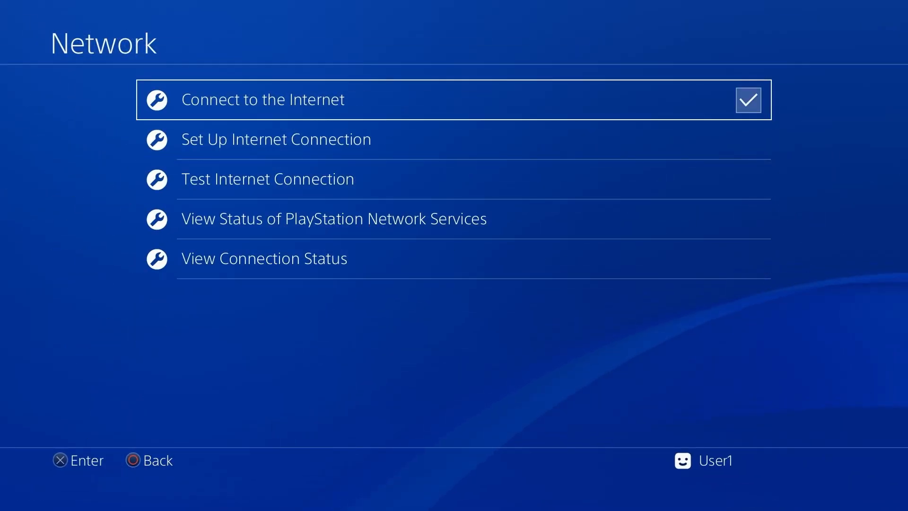
{"action": "left_click", "coordinate": [276, 139]}
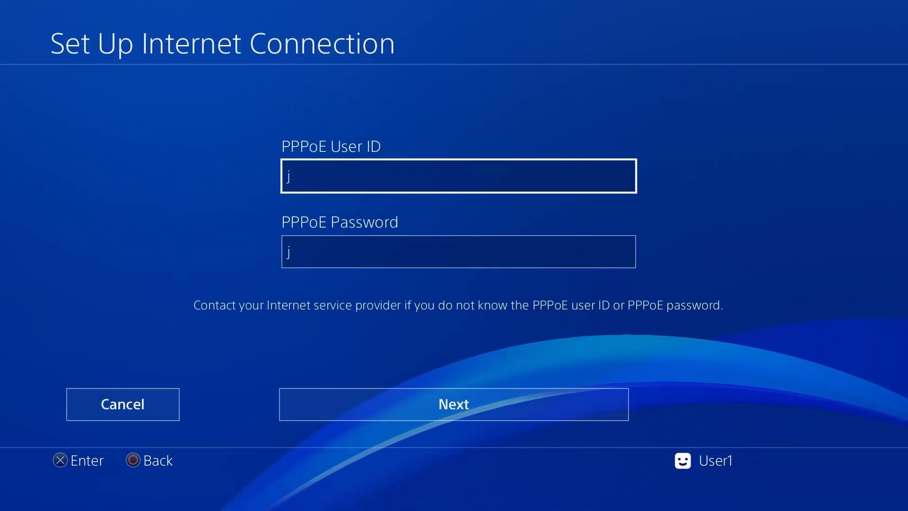
Fill the PPPoE User ID and Password both as 'ppp' and proceed with Next
{"action": "left_click", "coordinate": [457, 176]}
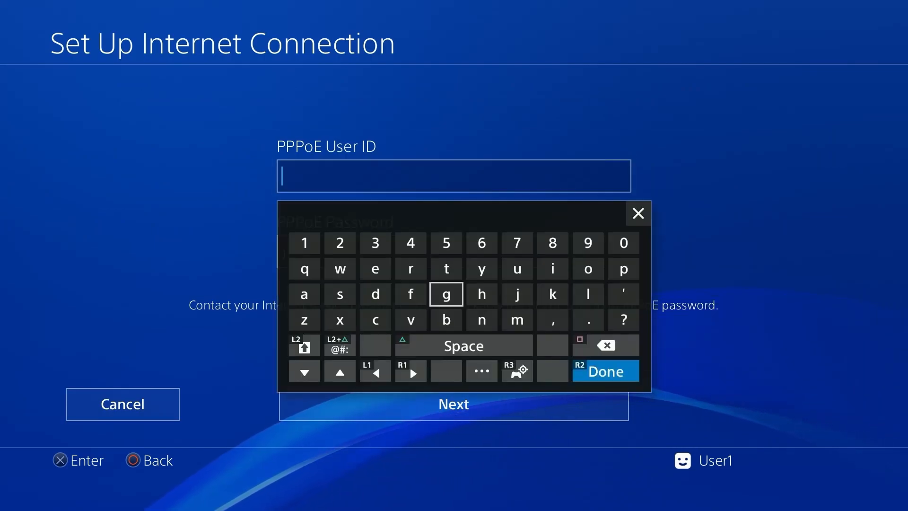
{"action": "left_click", "coordinate": [623, 269]}
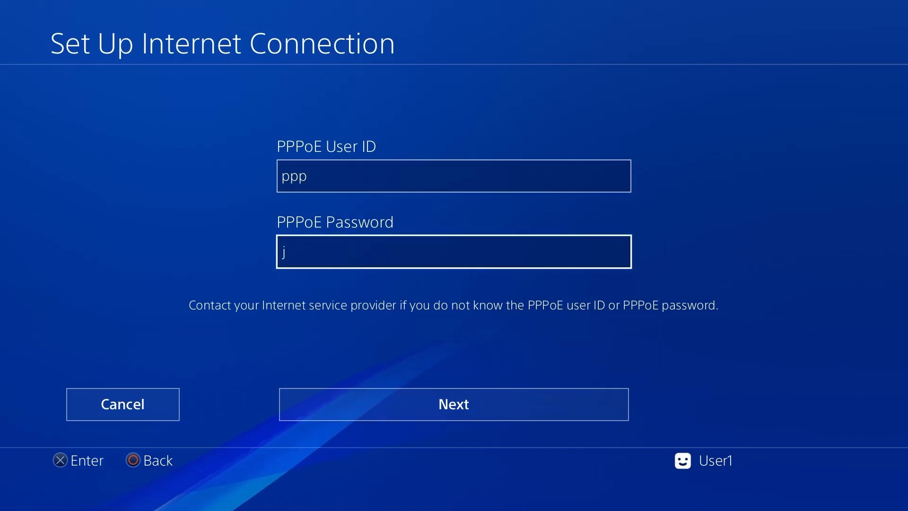
{"action": "left_click", "coordinate": [453, 251]}
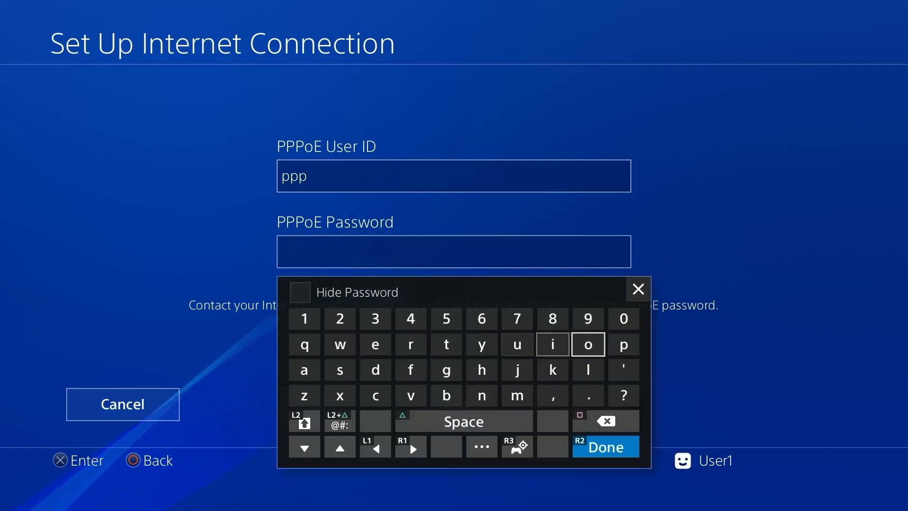
{"action": "left_click", "coordinate": [605, 446]}
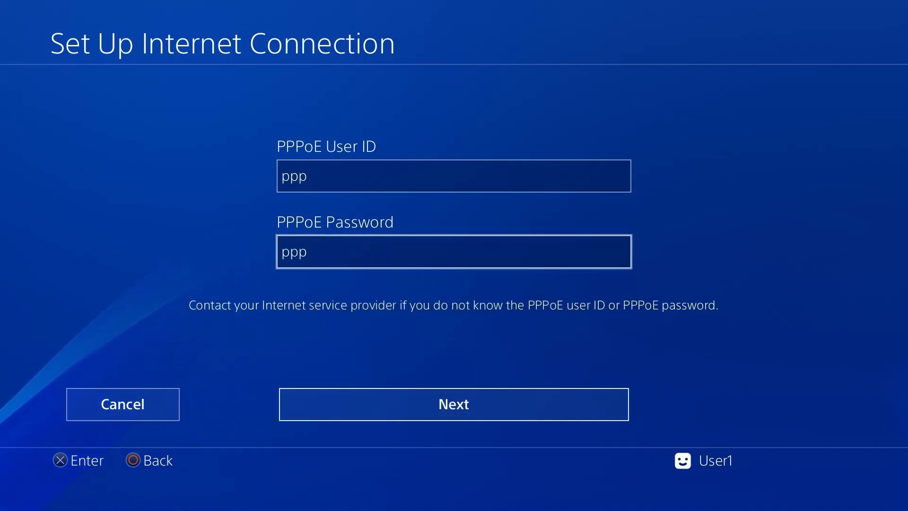
{"action": "left_click", "coordinate": [454, 404]}
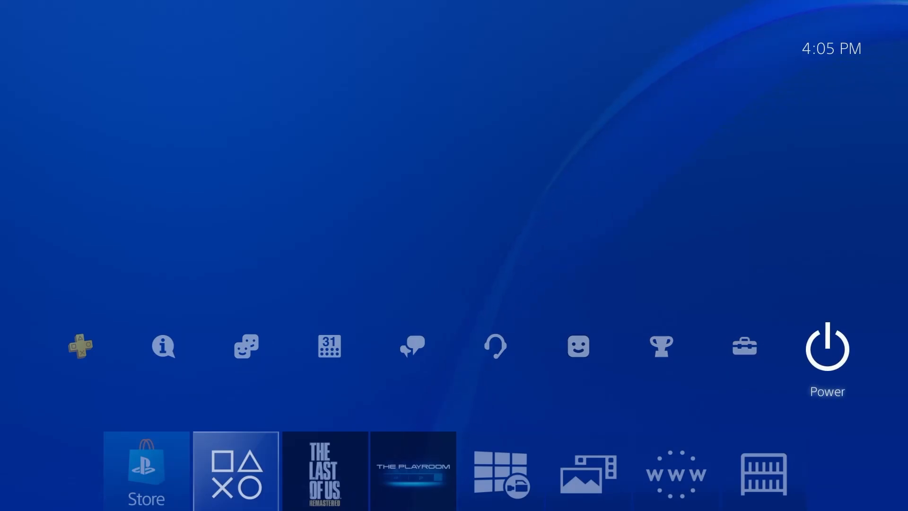
Restart the console from Power so it returns to the Welcome Back screen
{"action": "left_click", "coordinate": [163, 347]}
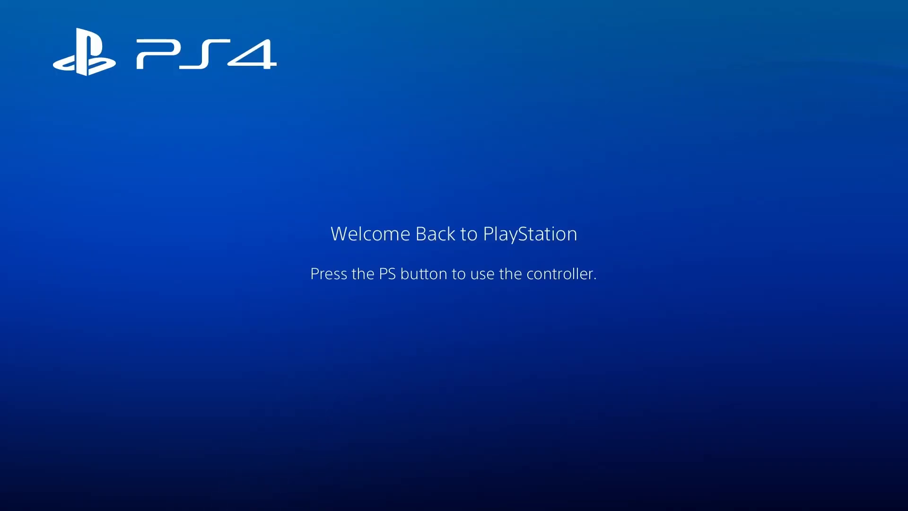
Sign back in with the PS button and start Red Dead Redemption 2 from the game row
{"action": "key", "text": "PS"}
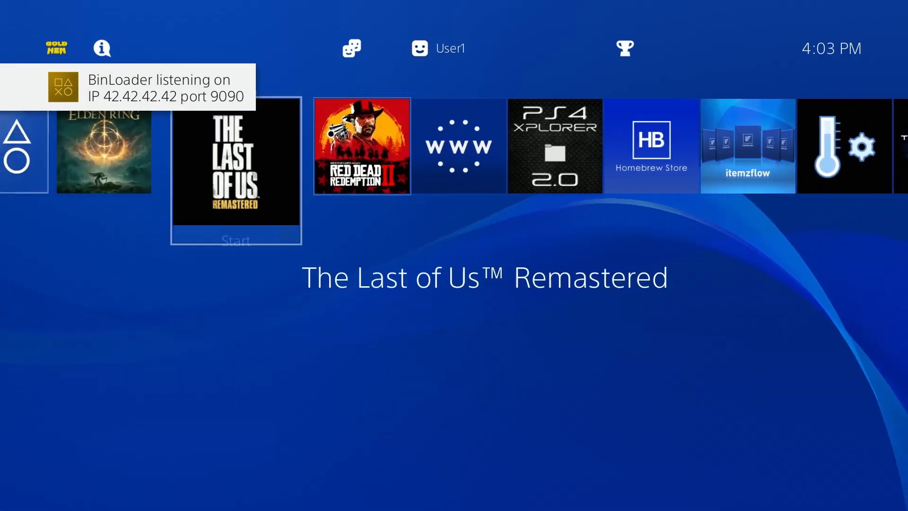
{"action": "key", "text": "Right"}
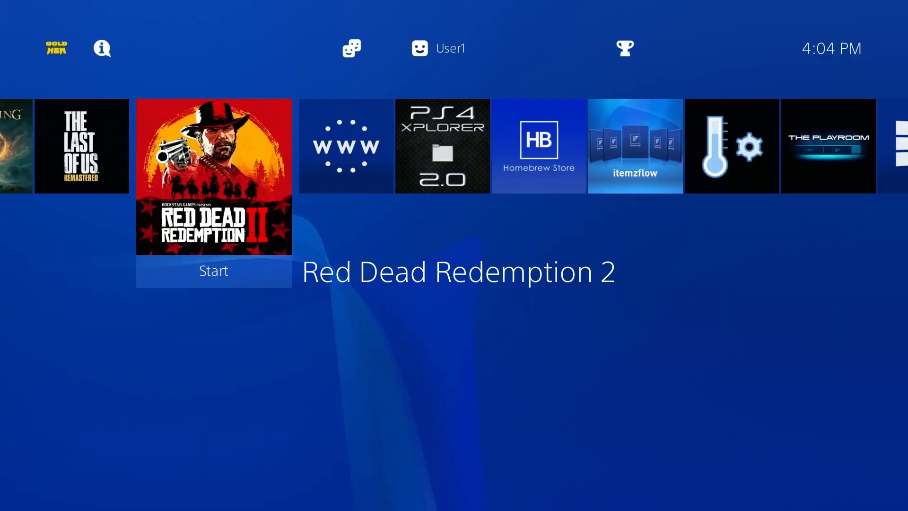
{"action": "left_click", "coordinate": [214, 270]}
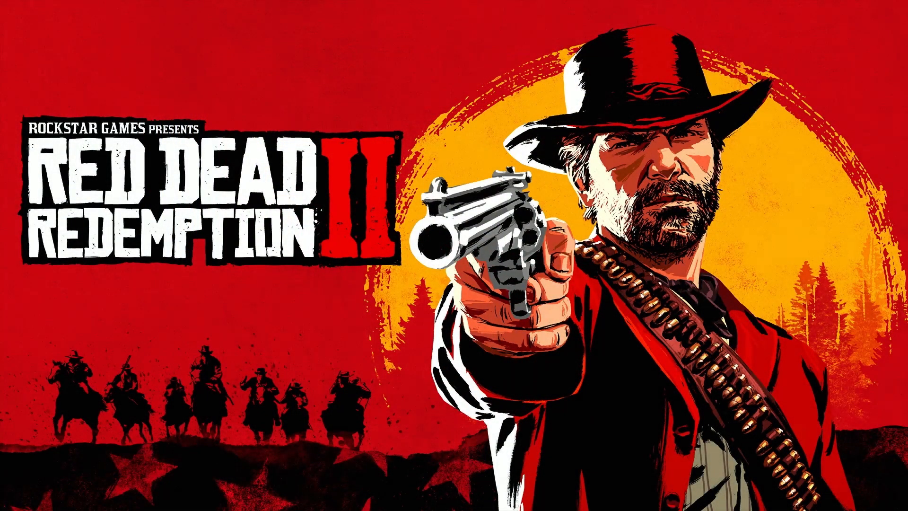